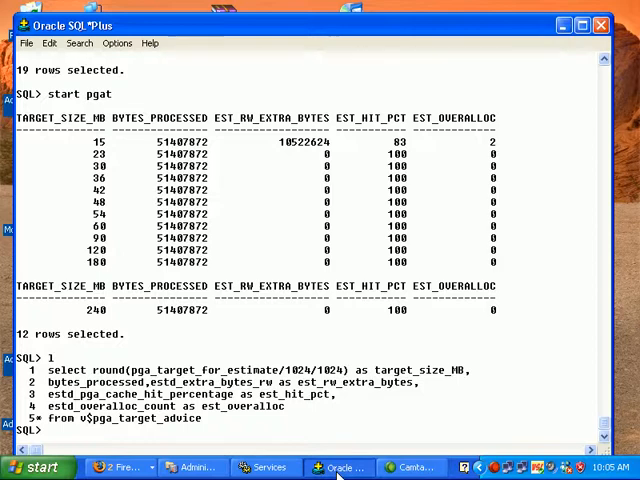
Step: Wipe the earlier PGA target advice output with CLEAR SCREEN
text(clear scre)
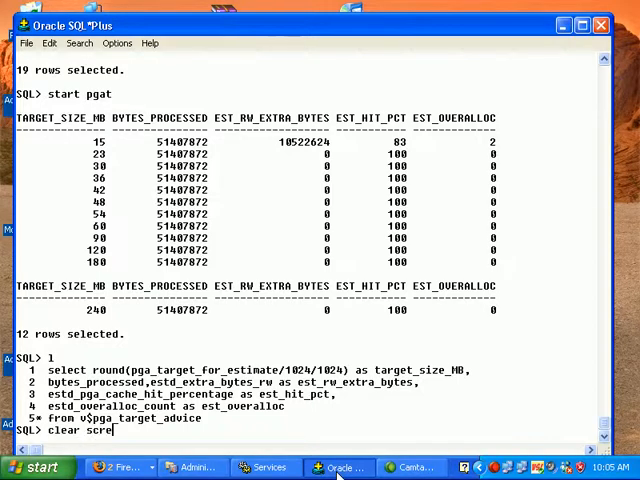
key(Return)
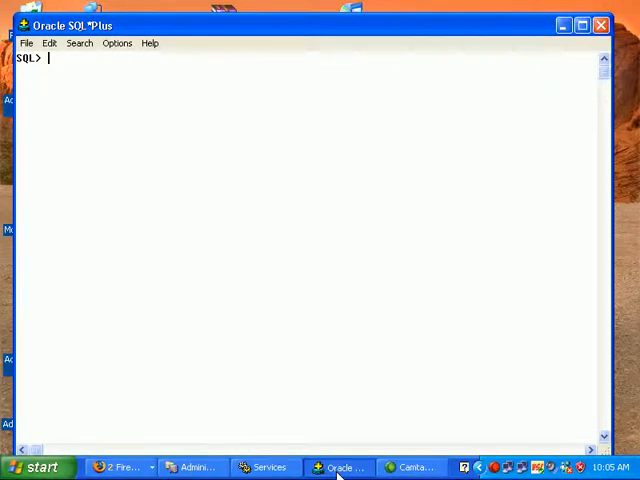
Step: Describe v$pgastat (NAME, VALUE, UNIT) and begin a SELECT name,value FROM v$pgastat query
text(desc v$p)
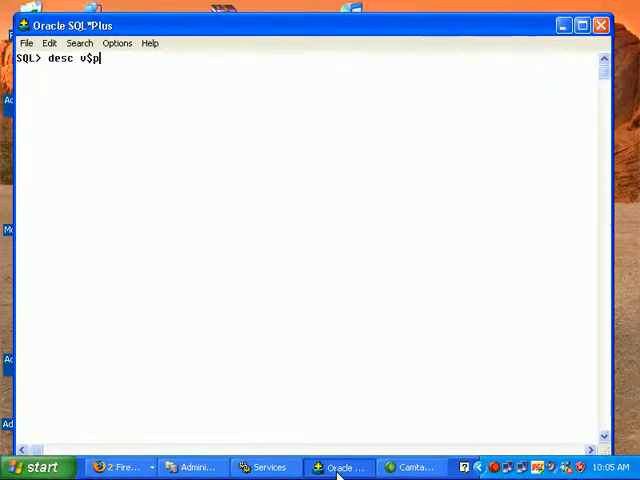
key(Return)
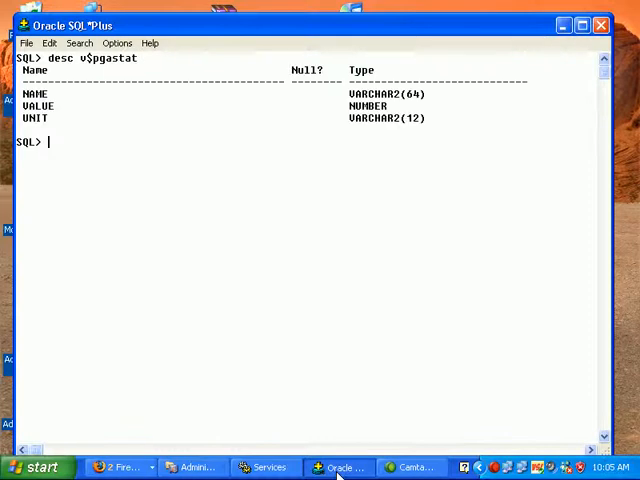
text(select name,)
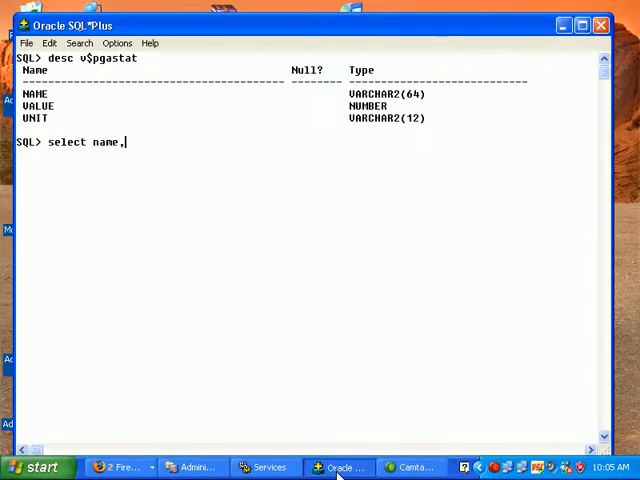
text(v)
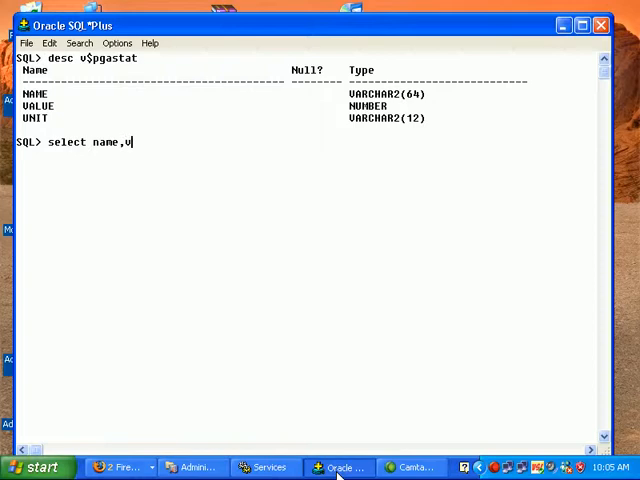
text(alue from v)
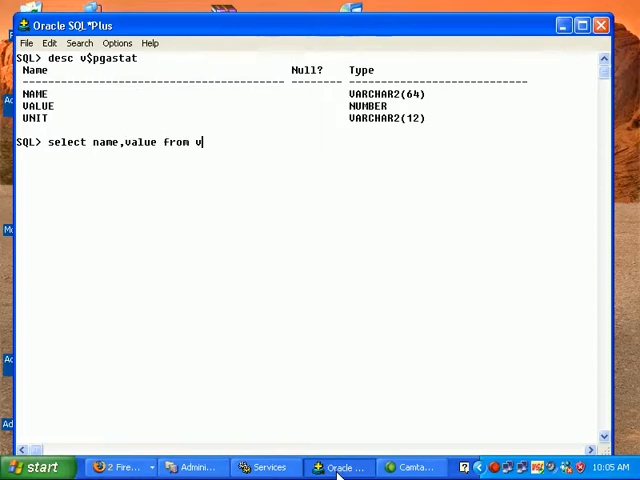
text($pga)
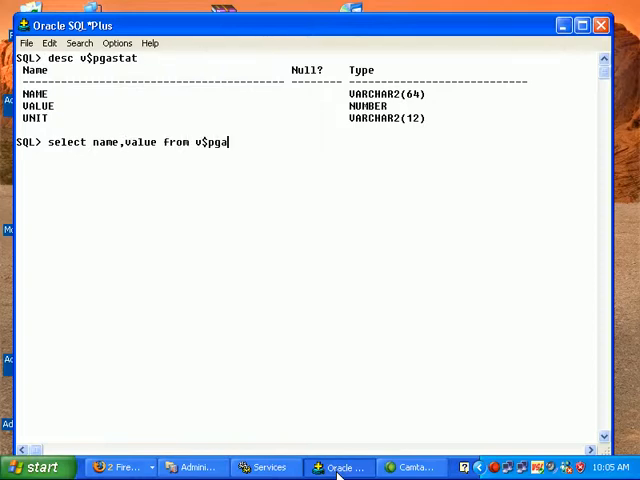
Step: Run the v$pgastat query, returning 19 PGA statistics including cache hit percentage 100
key(Return)
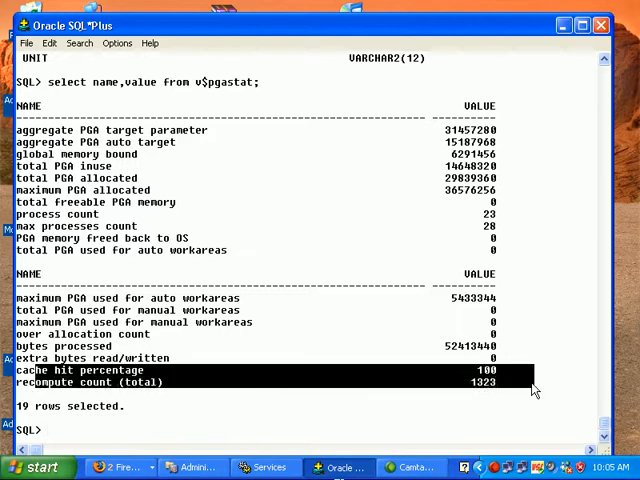
mouse_move(520, 384)
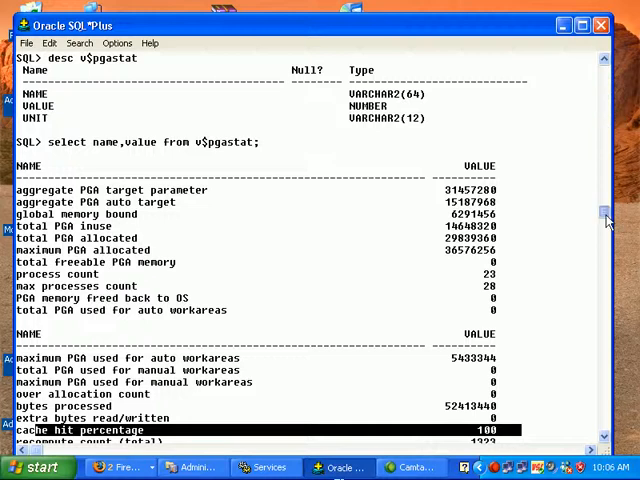
Step: Write SELECT name, value FROM v$sysstat WHERE name LIKE '%work%'; at the prompt
scroll(down, 3)
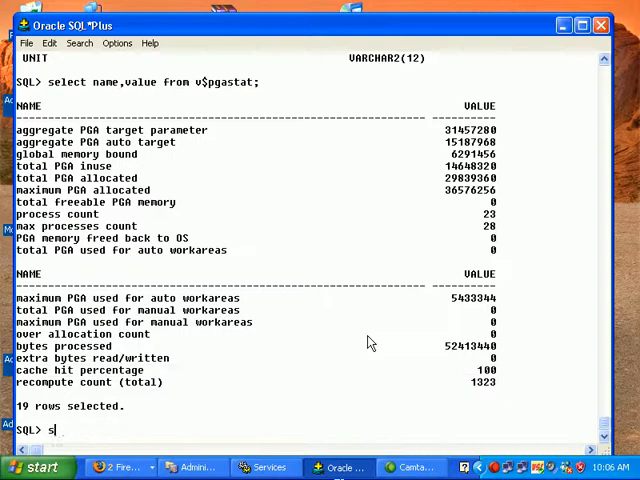
text(elect name ,)
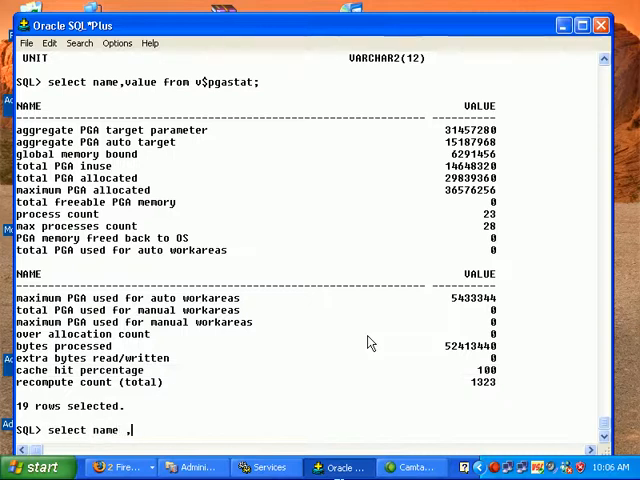
text(value from v$p)
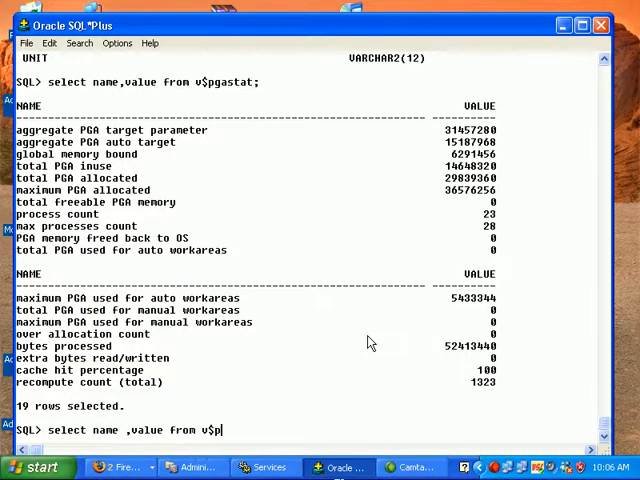
text(sysstat where name)
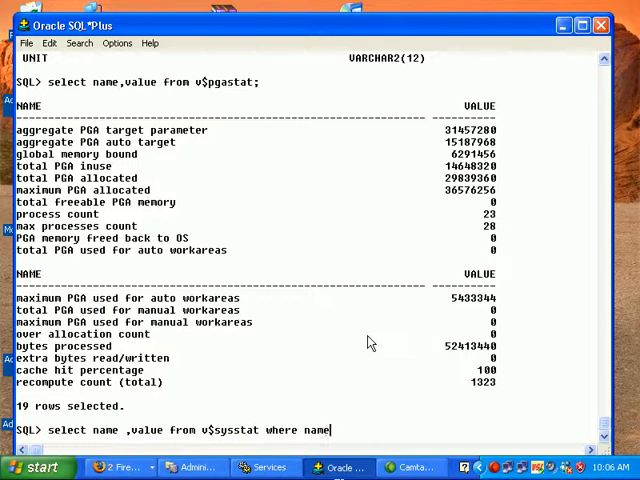
text(like ')
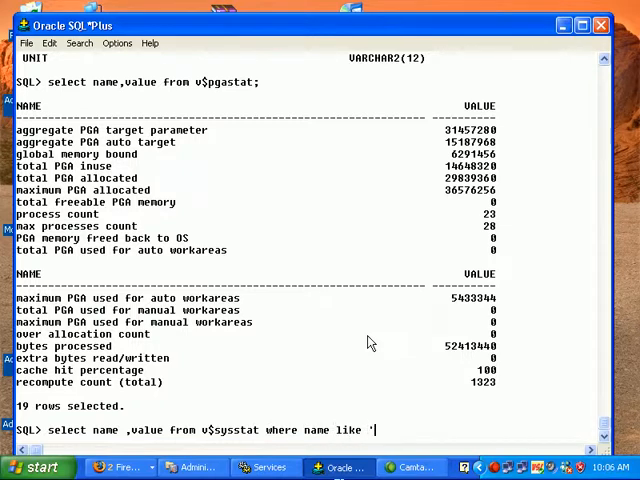
text(%)
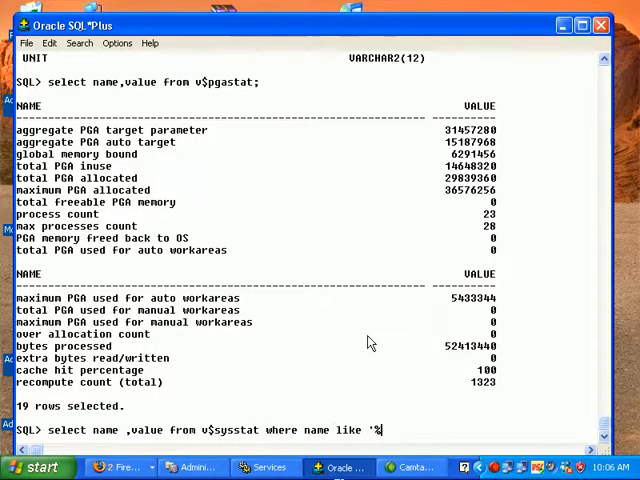
text(work%';)
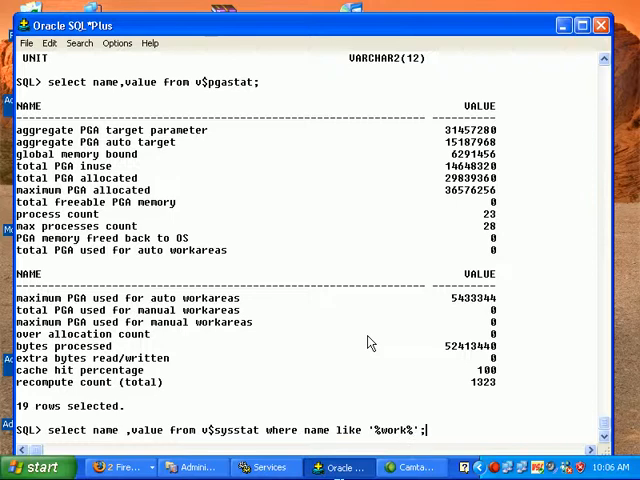
Step: Run the v$sysstat query, showing 9872 optimal workarea executions and zero onepass and multipass
key(Return)
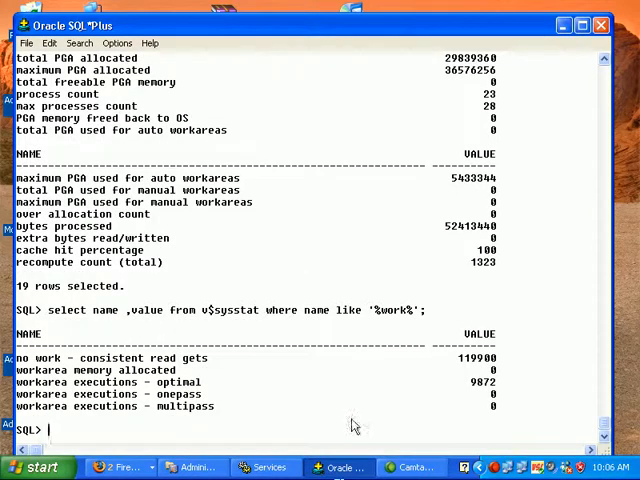
mouse_move(210, 392)
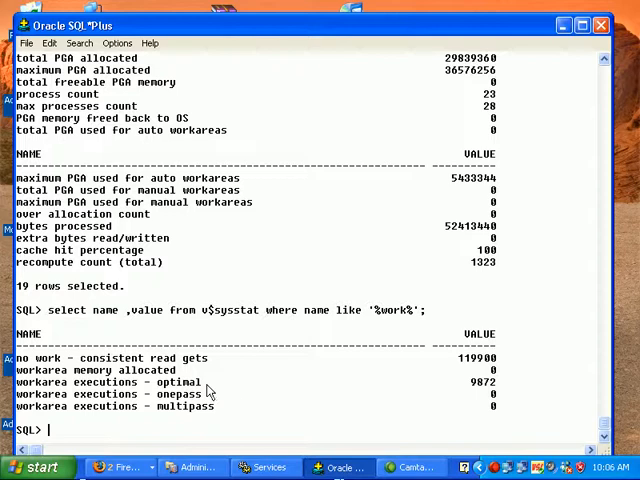
mouse_move(204, 416)
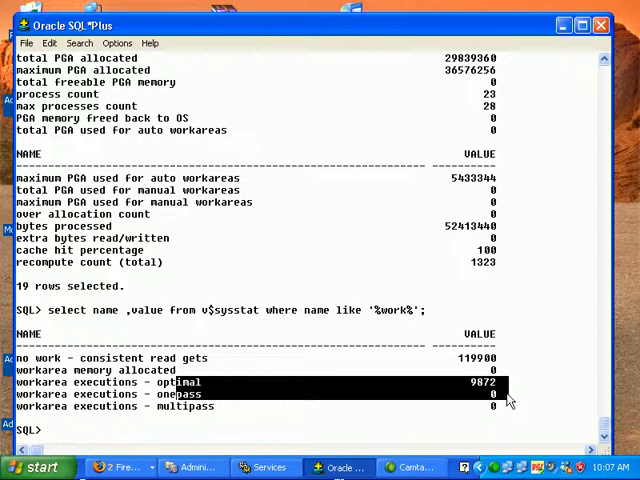
mouse_move(288, 408)
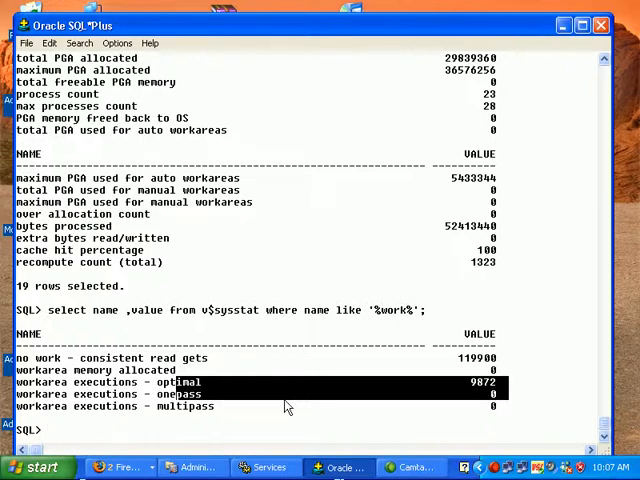
mouse_move(250, 388)
text(host)
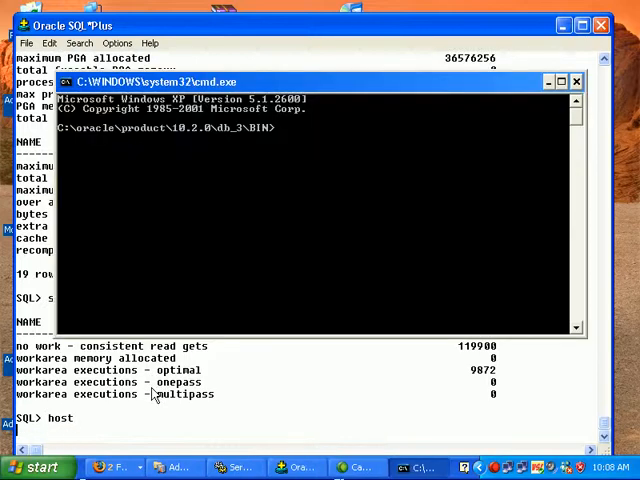
Step: List the BIN folder scripts with dir, exit the shell, and review the pgam script in Notepad
text(dir *)
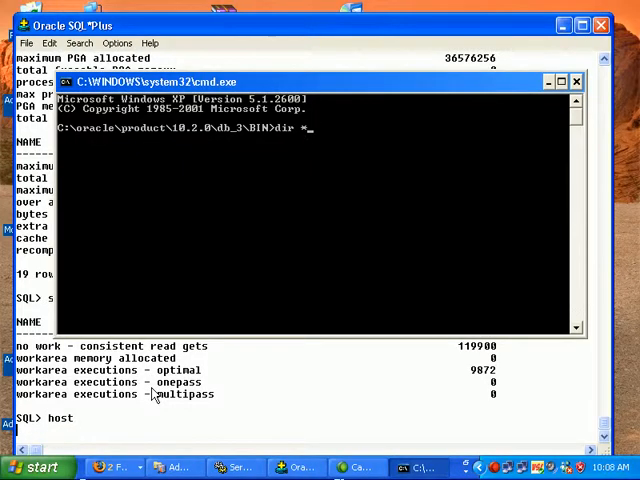
key(Return)
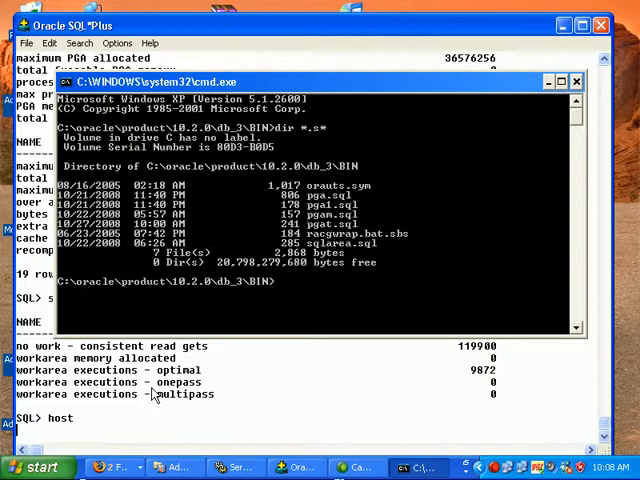
text(exit)
click(256, 428)
text(ed pga)
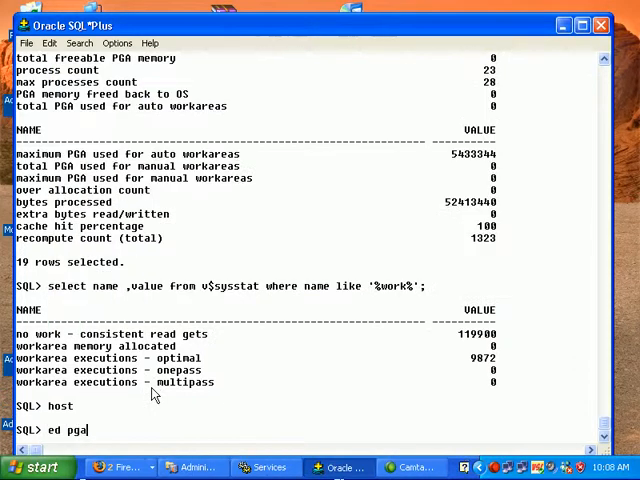
key(Return)
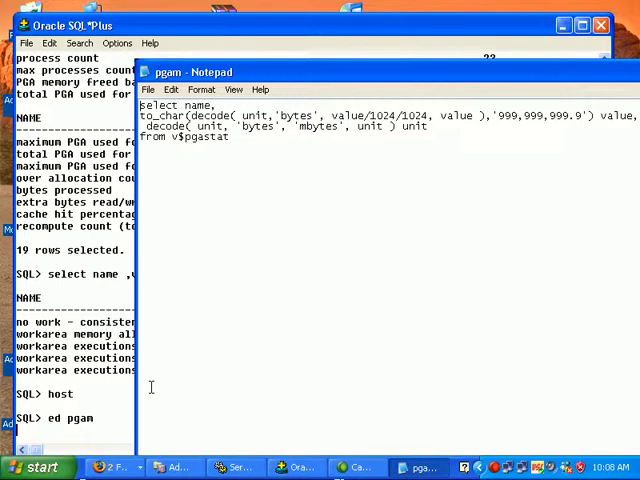
click(36, 468)
text(dir *)
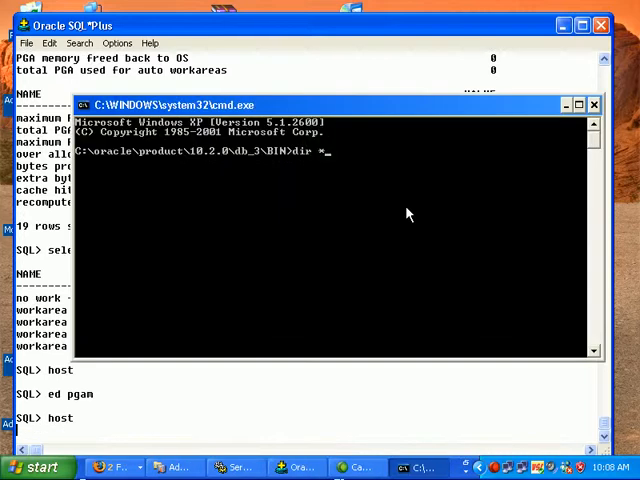
key(Return)
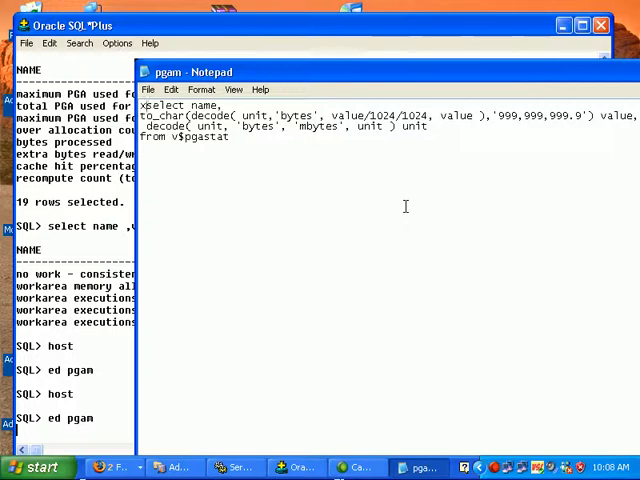
mouse_move(136, 64)
text(s)
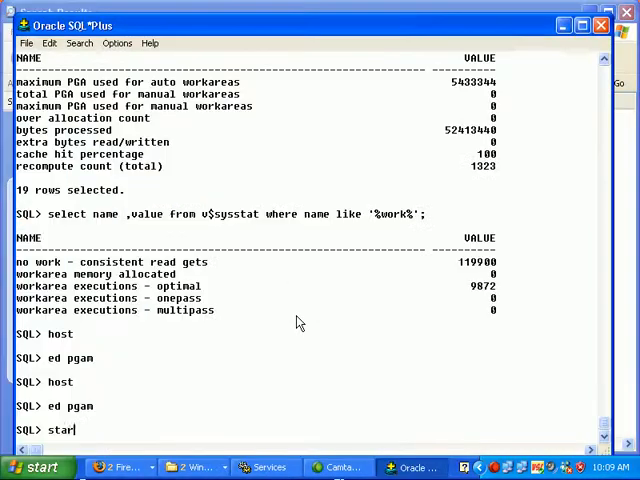
Step: Run the pga session memory script and highlight the session pga memory statistics
text(tart)
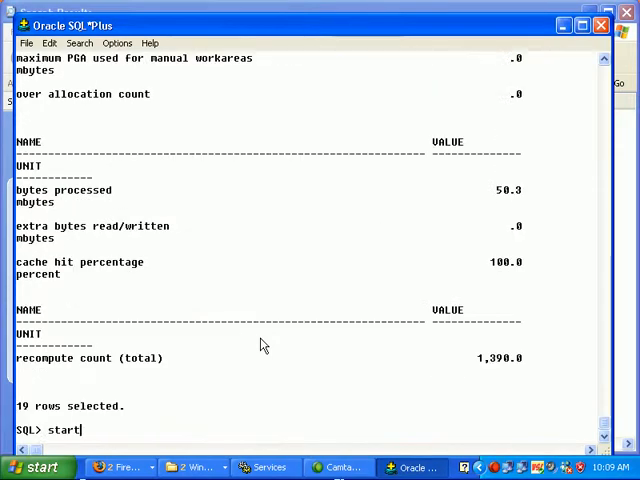
text(pga)
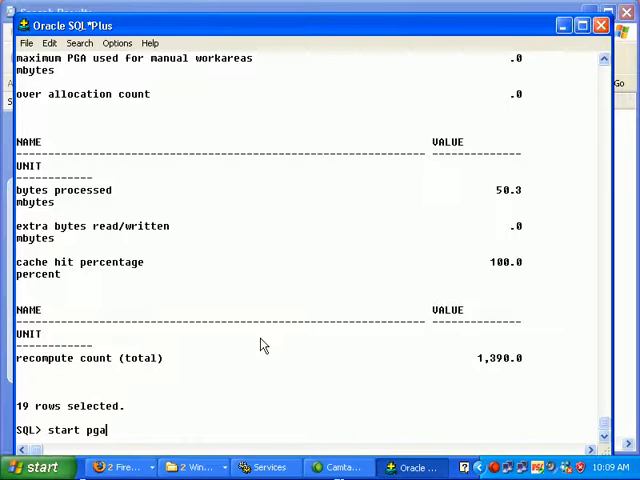
key(Return)
text(l)
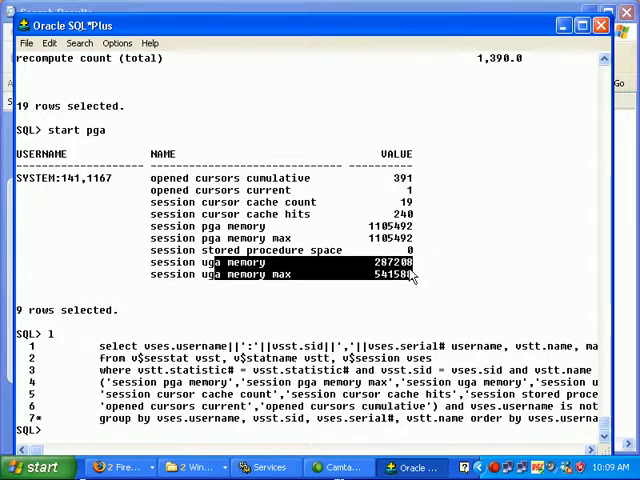
double_click(244, 224)
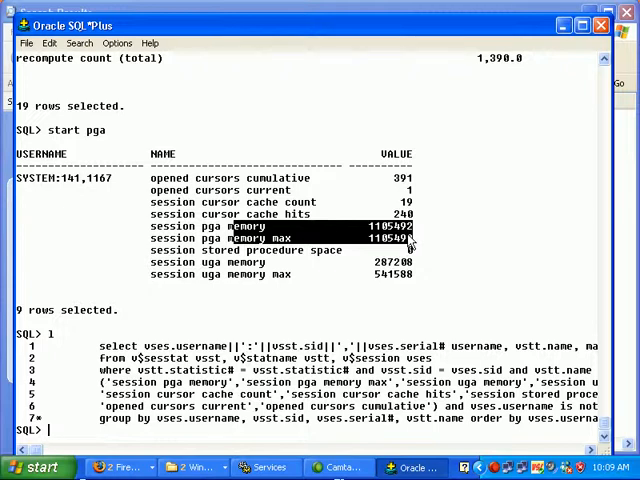
Step: Run start pga1 to report process memory allocated, used and maximum for SQL, PL/SQL and Other
text(start pga)
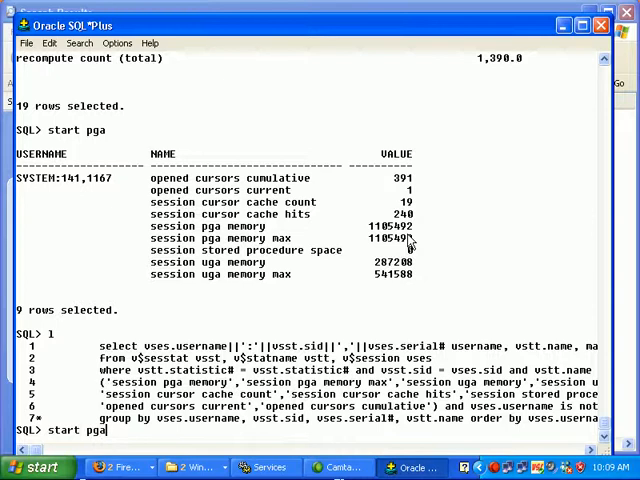
key(Return)
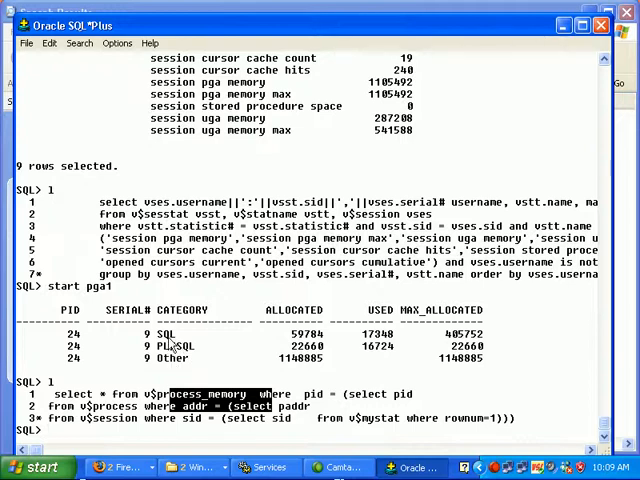
mouse_move(168, 348)
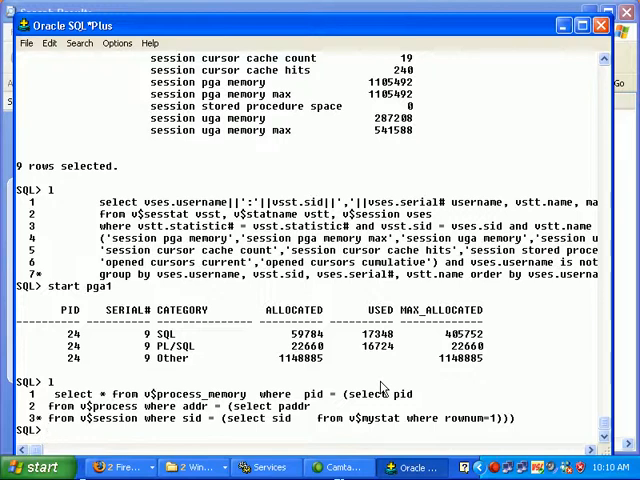
Step: Run start pgat to show PGA target advice for target sizes 15 to 240 MB
text(sta)
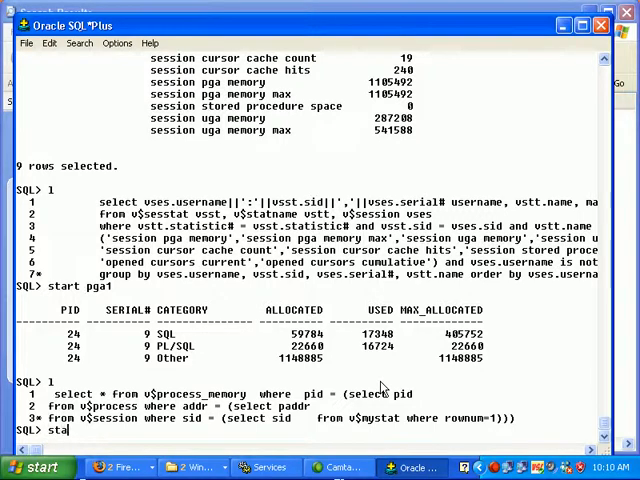
key(Return)
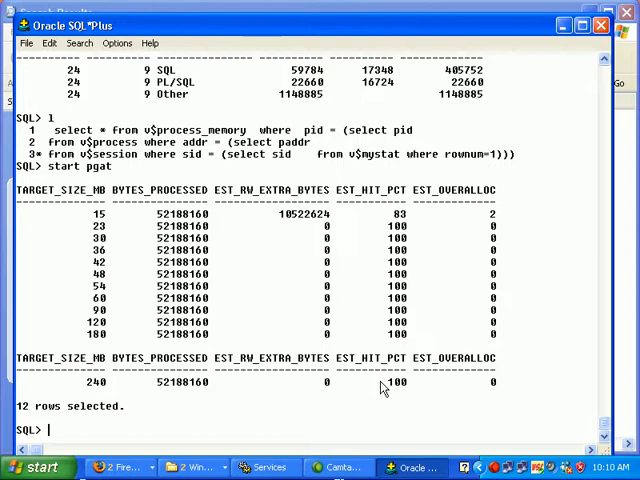
mouse_move(280, 202)
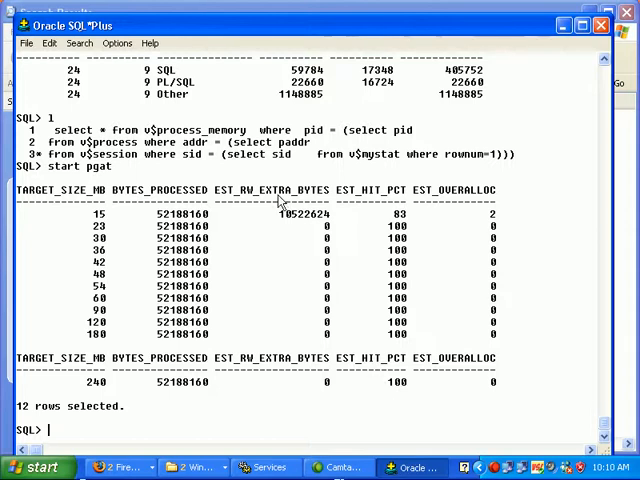
mouse_move(268, 236)
text(l)
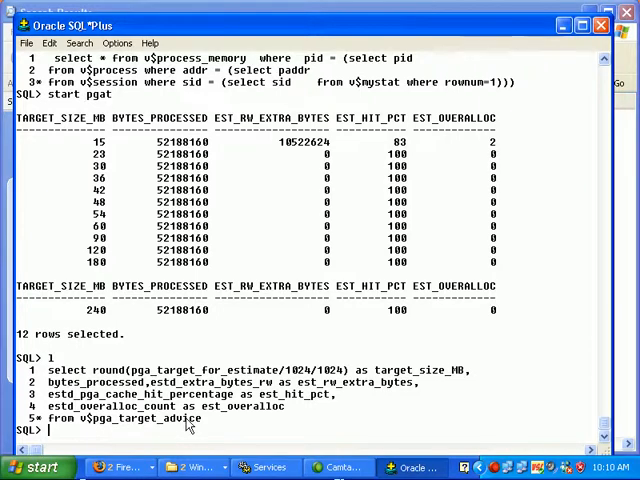
mouse_move(302, 192)
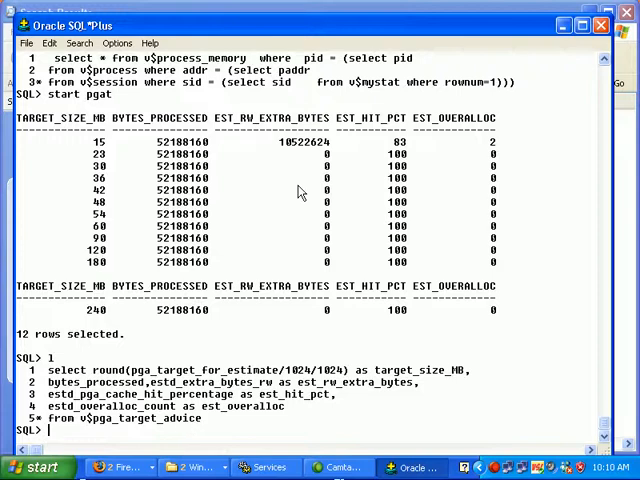
mouse_move(332, 152)
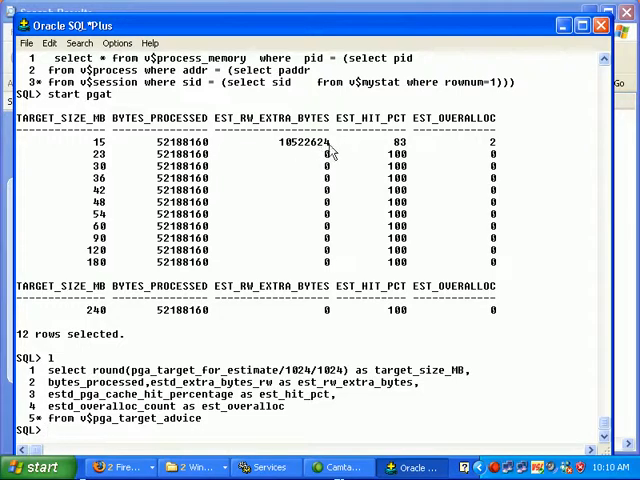
mouse_move(464, 140)
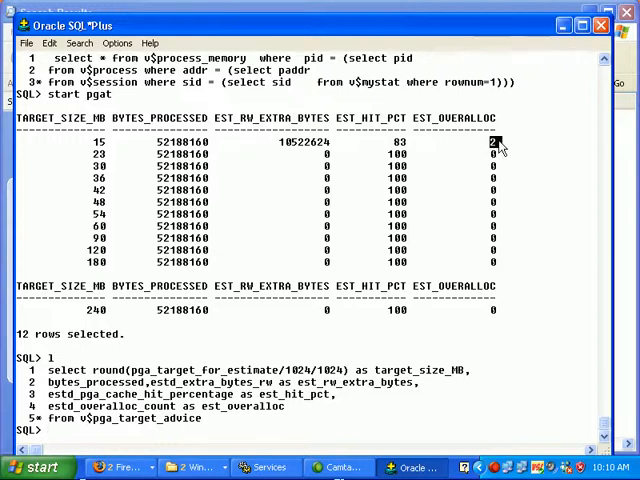
mouse_move(258, 148)
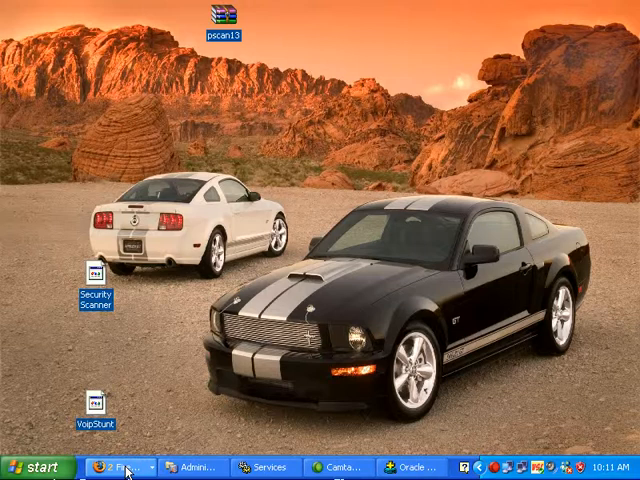
Step: Bring up Enterprise Manager in Firefox and scroll the Administration page of instance TEST
click(116, 468)
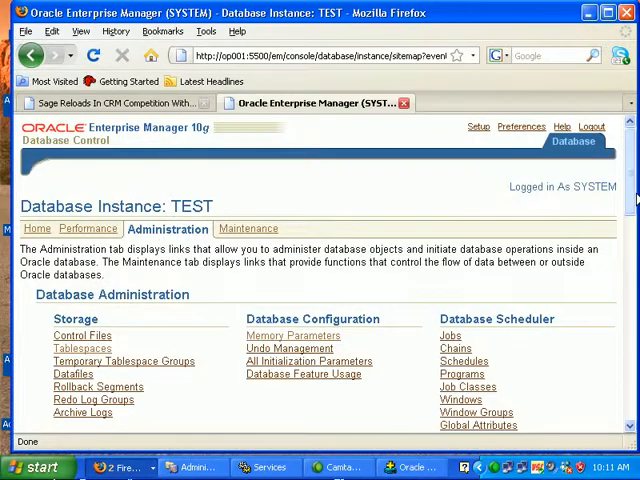
scroll(down, 3)
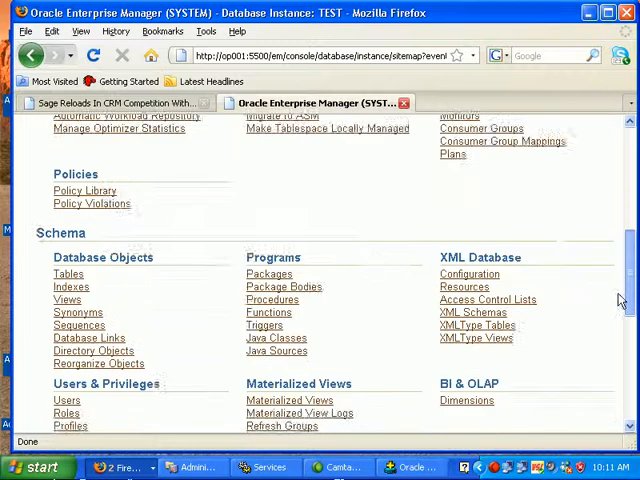